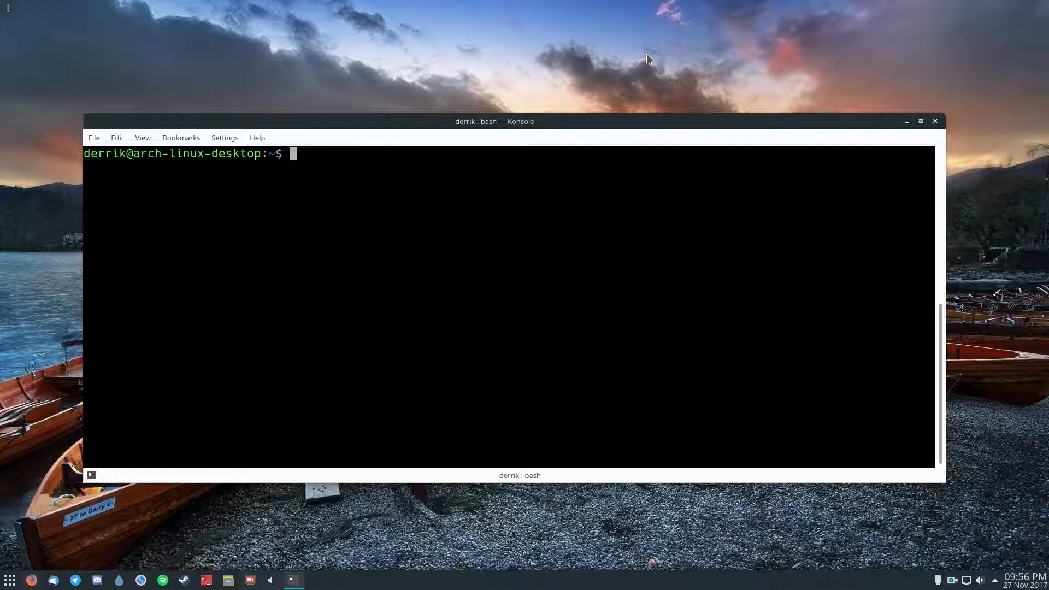
Step: Run lsblk and highlight the listing showing the 7.6G removable drive sde
{"action": "type", "text": "lsblk"}
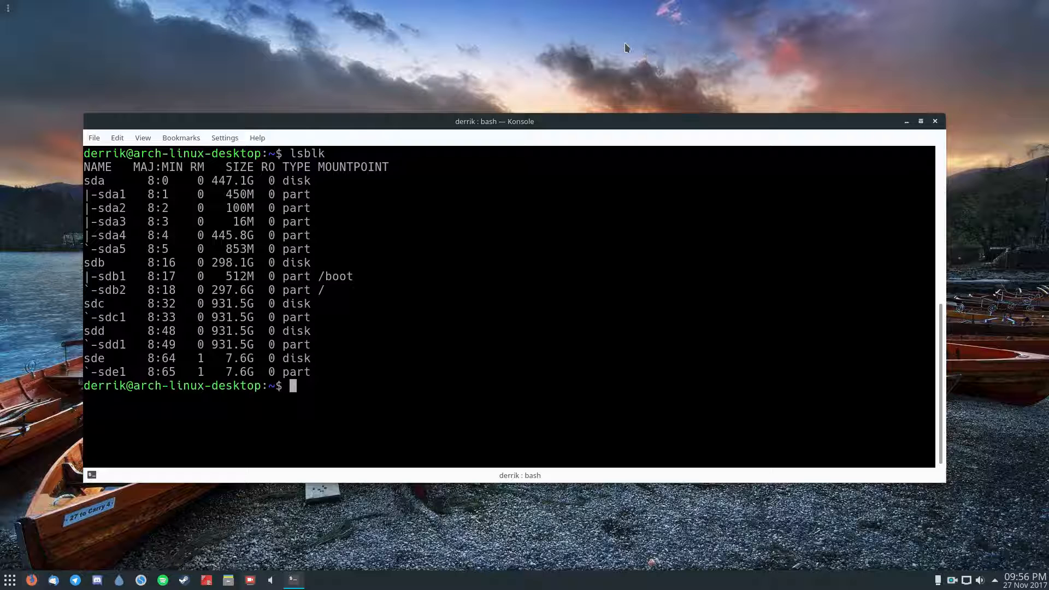
{"action": "left_click_drag", "start_coordinate": [97, 190], "coordinate": [374, 375]}
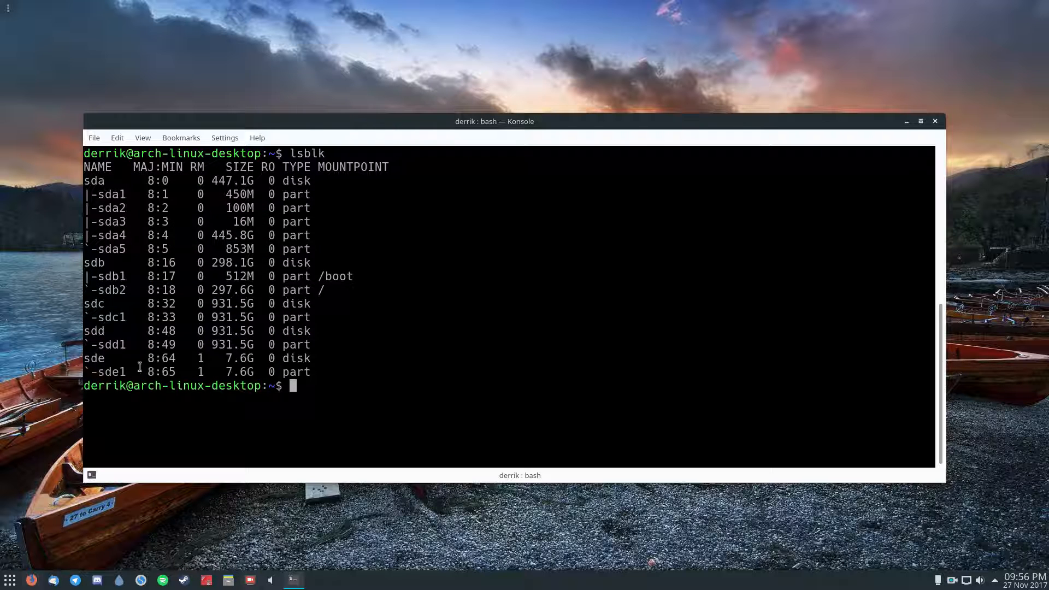
{"action": "mouse_move", "coordinate": [346, 376]}
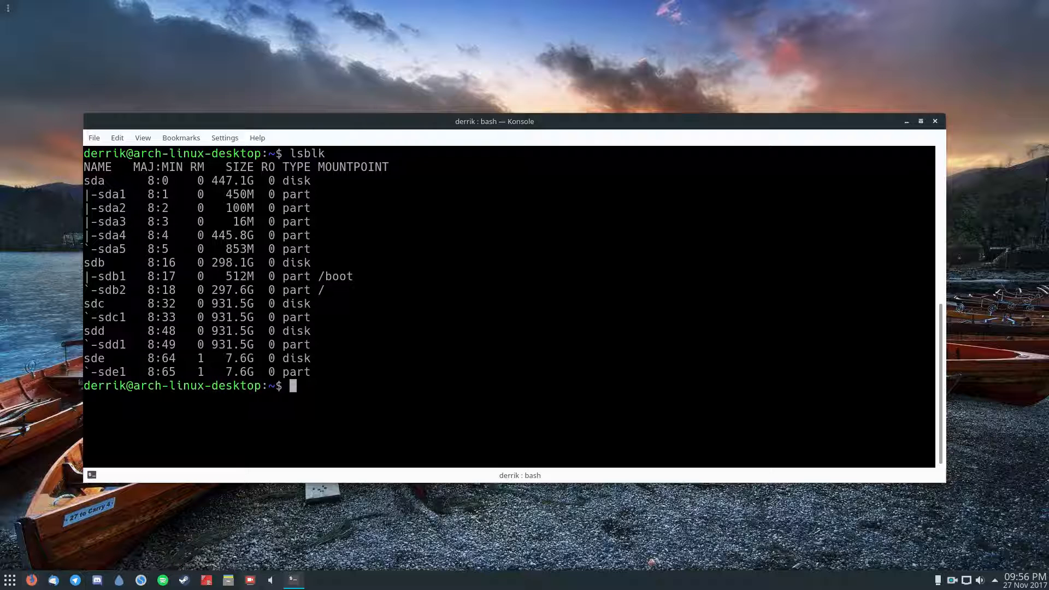
Step: Run sudo mkfs.vfat -F32 /dev/sde1 to create a FAT32 filesystem on the USB partition
{"action": "type", "text": "sudo mkfs"}
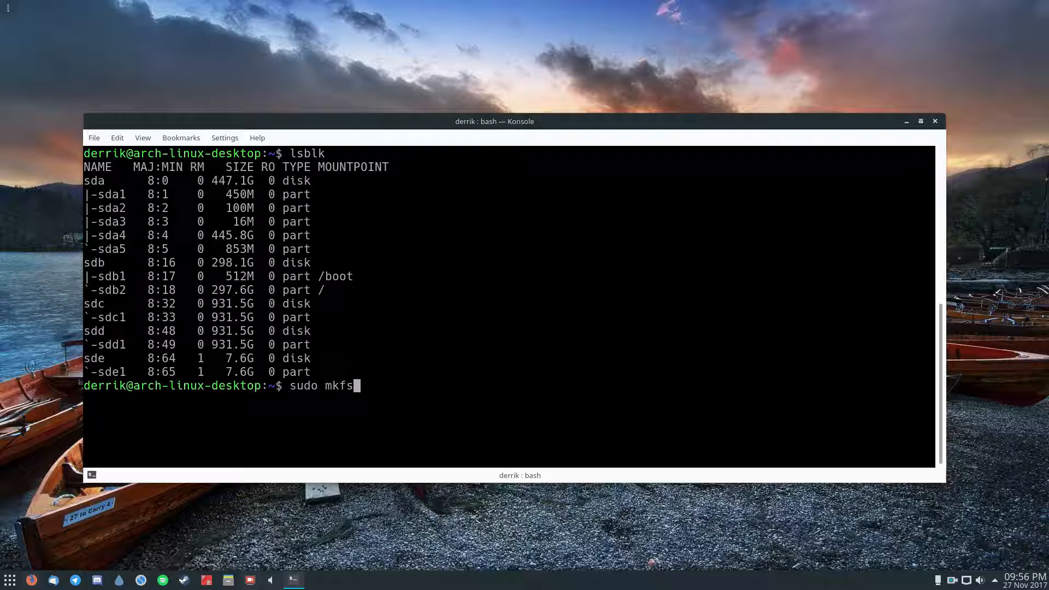
{"action": "type", "text": ".vfat -"}
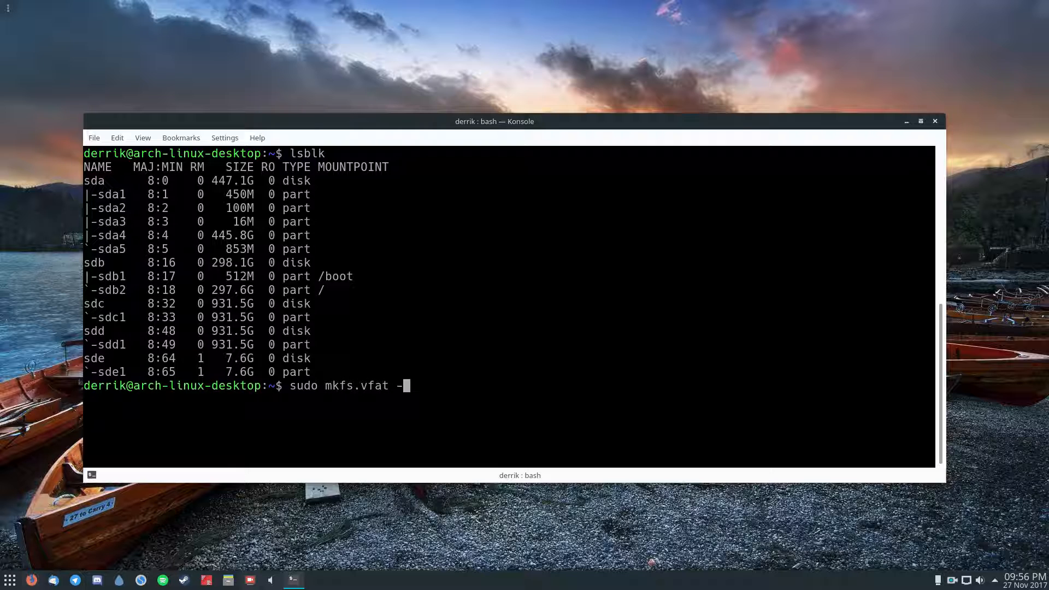
{"action": "type", "text": "F32"}
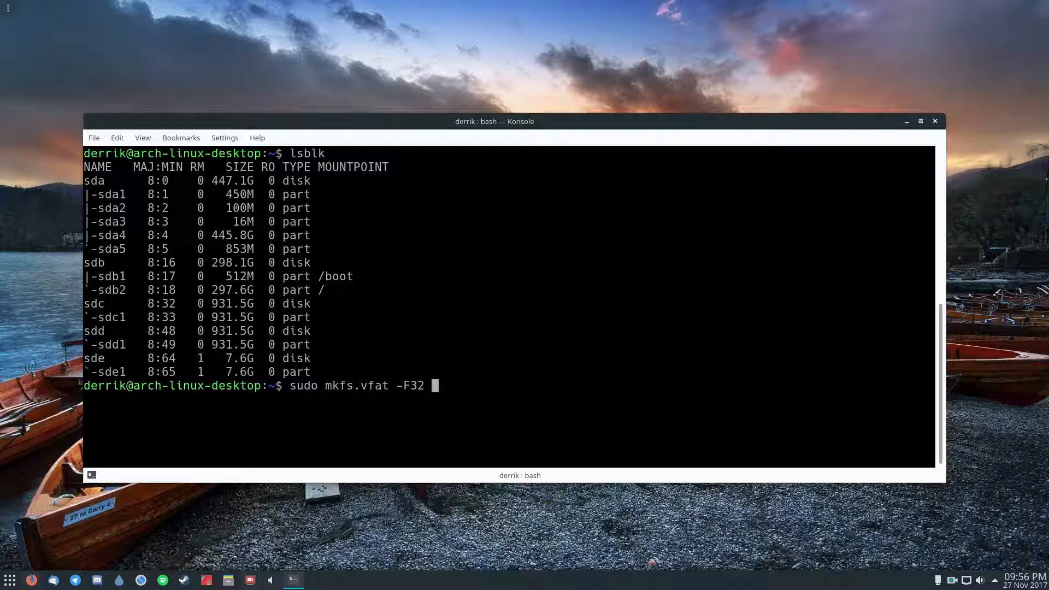
{"action": "type", "text": "/"}
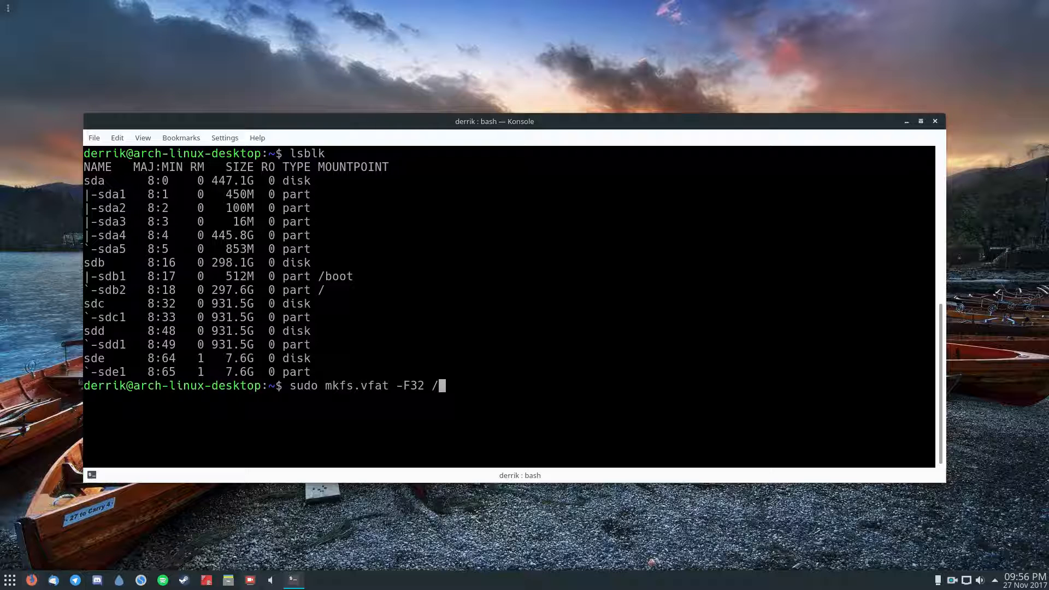
{"action": "type", "text": "de"}
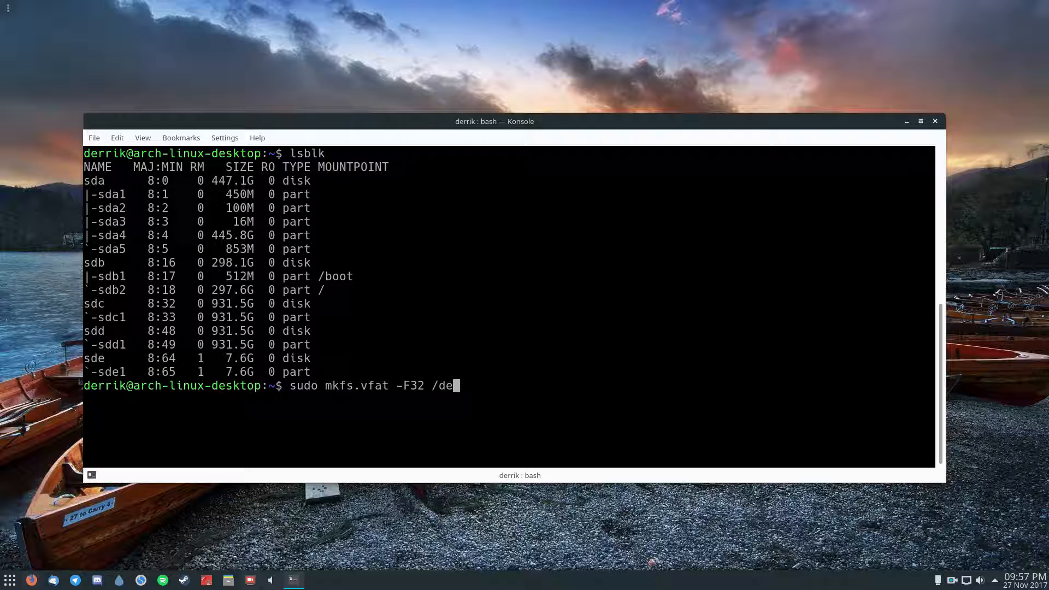
{"action": "type", "text": "v/sde1"}
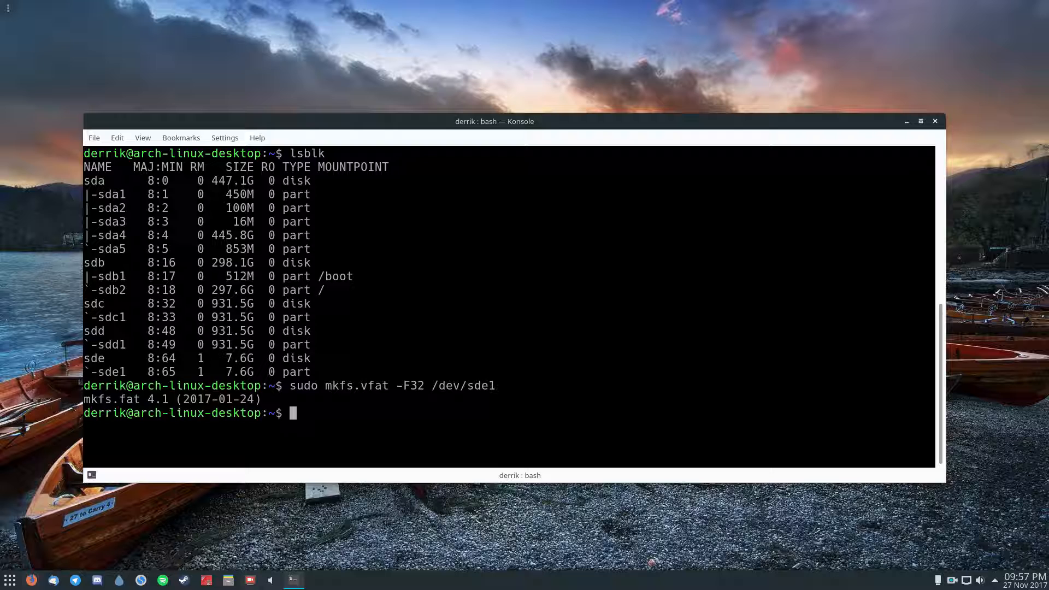
{"action": "type", "text": "mkdir"}
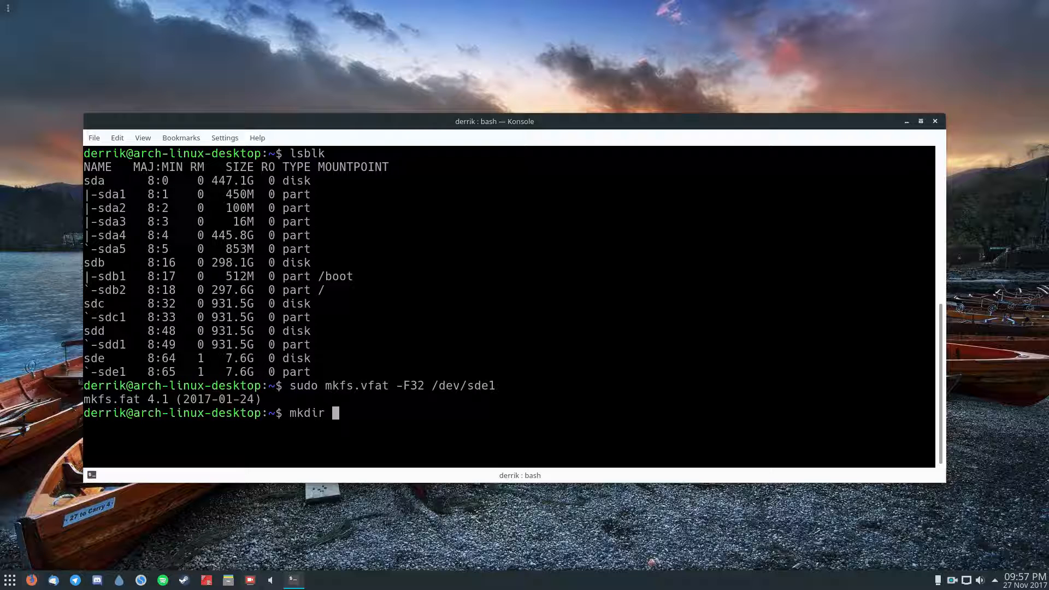
Step: Create the windows10-disk folder, list the home directory and copy the Win10_1511_1_English_x64.iso name
{"action": "type", "text": "windows1"}
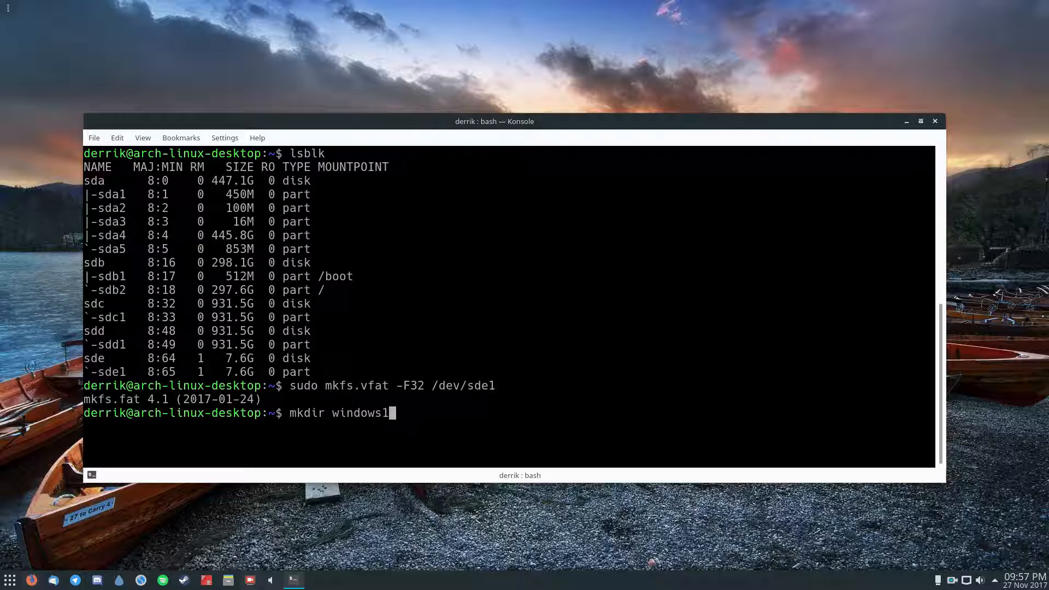
{"action": "type", "text": "0-disk"}
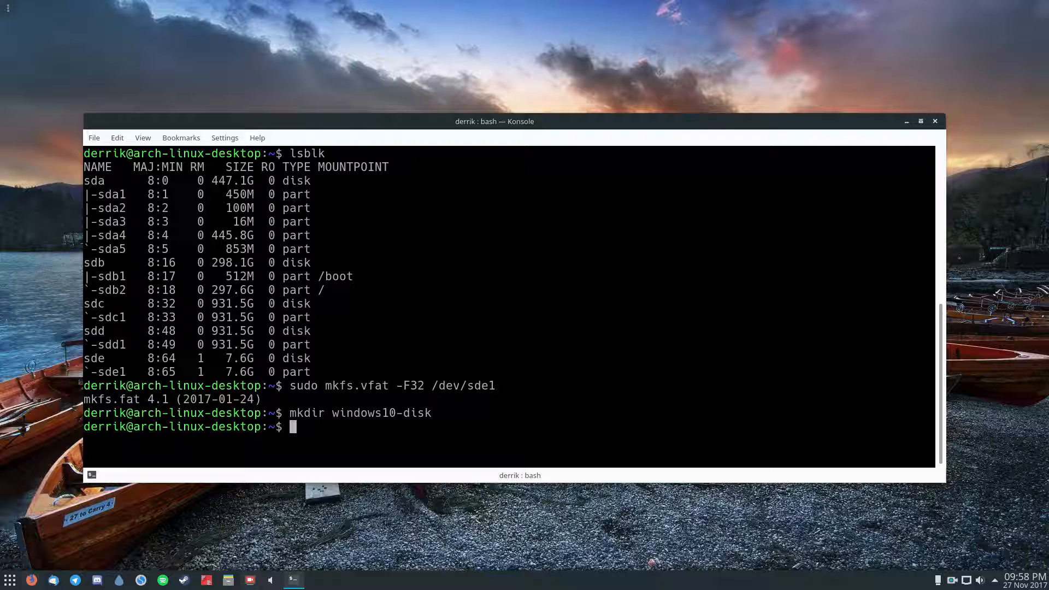
{"action": "type", "text": "ls"}
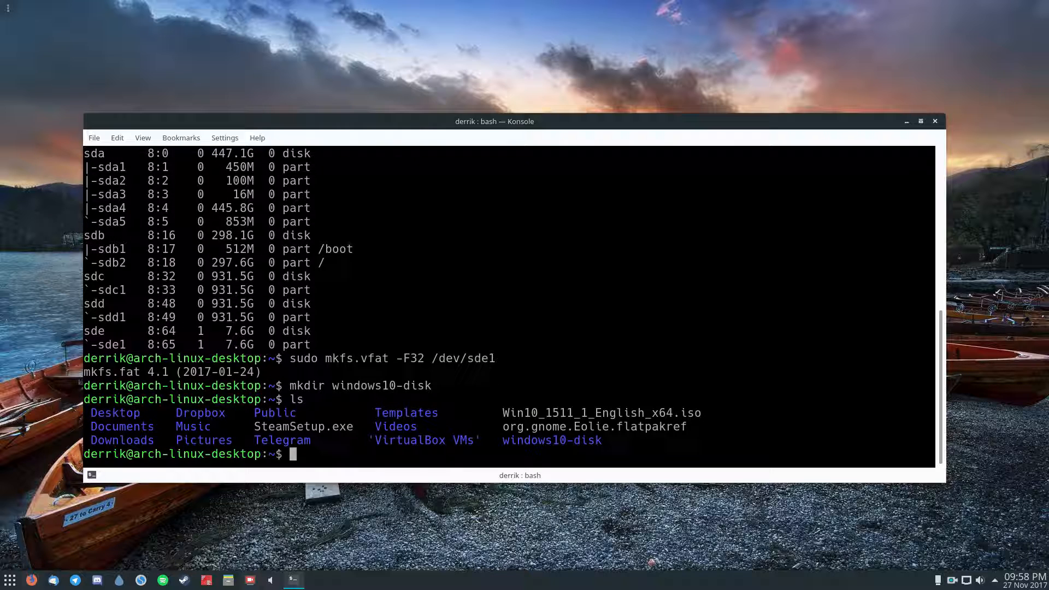
{"action": "double_click", "coordinate": [663, 412]}
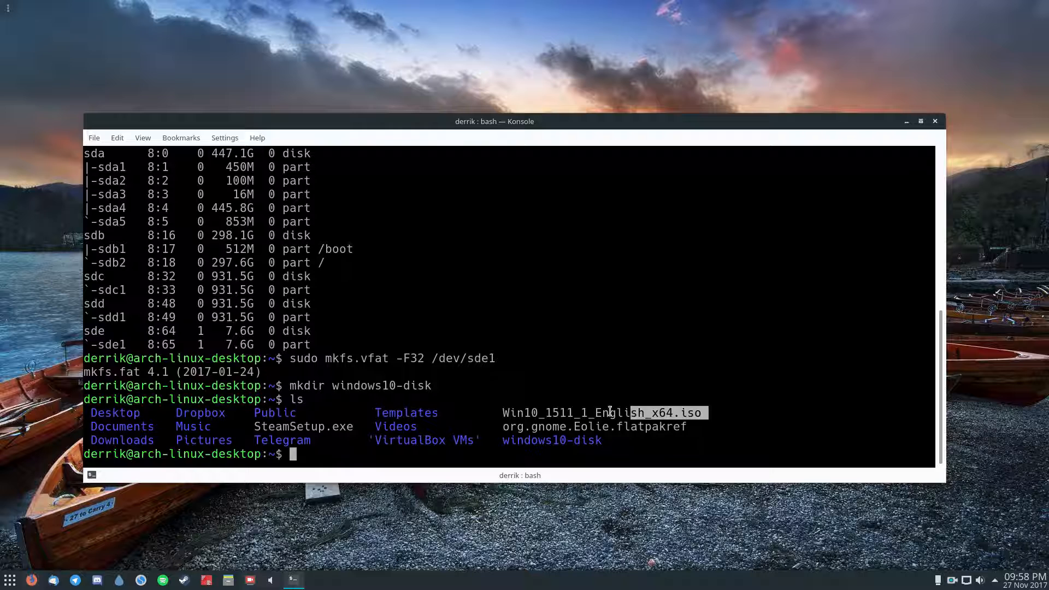
{"action": "right_click", "coordinate": [609, 412]}
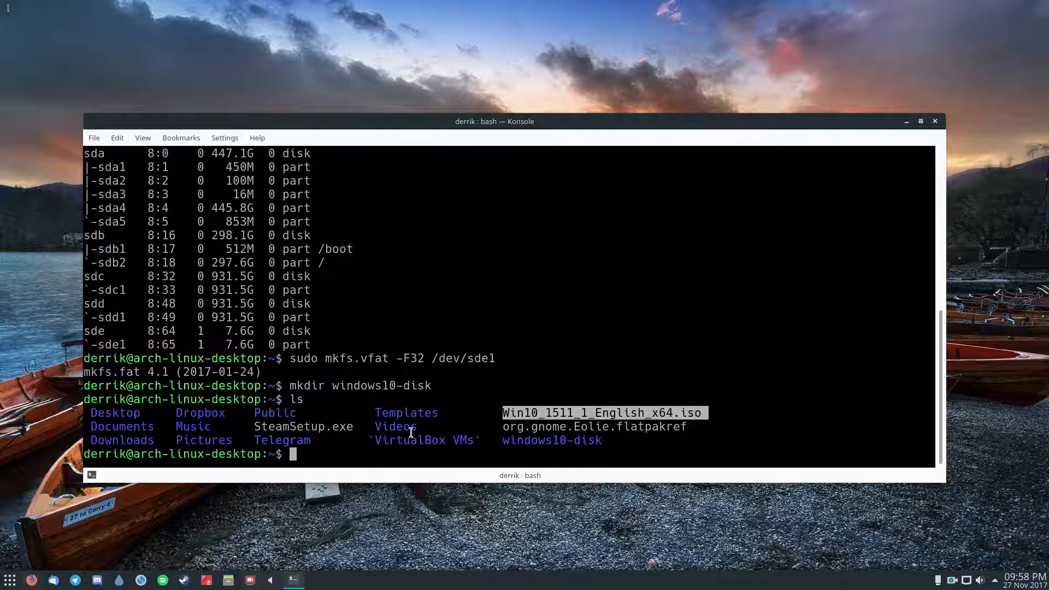
Step: Loop-mount Win10_1511_1_English_x64.iso on ~/windows10-disk after the target-less attempt fails
{"action": "type", "text": "sudo mount"}
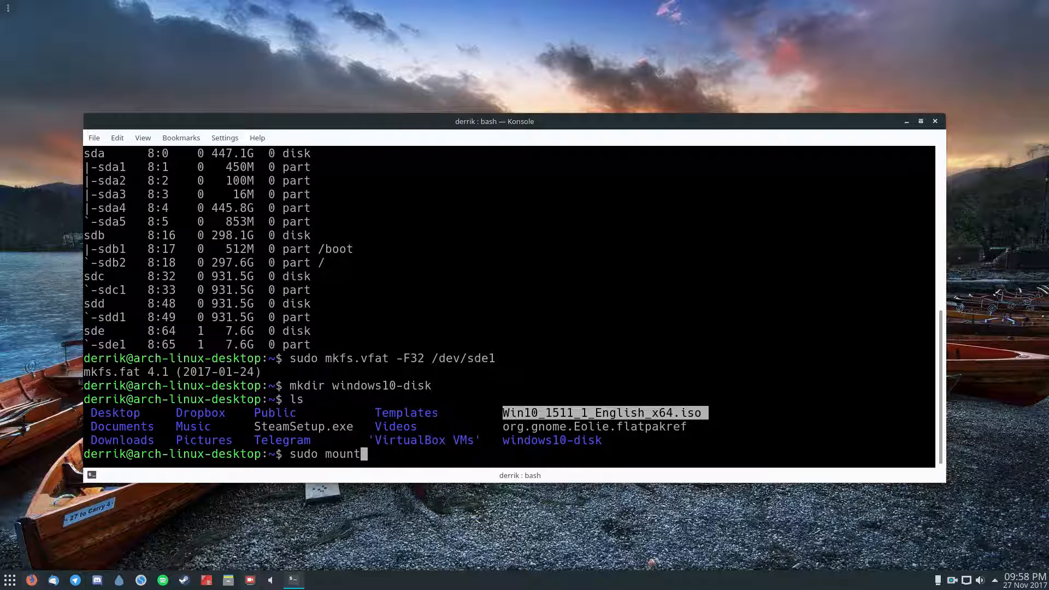
{"action": "type", "text": "-o lop"}
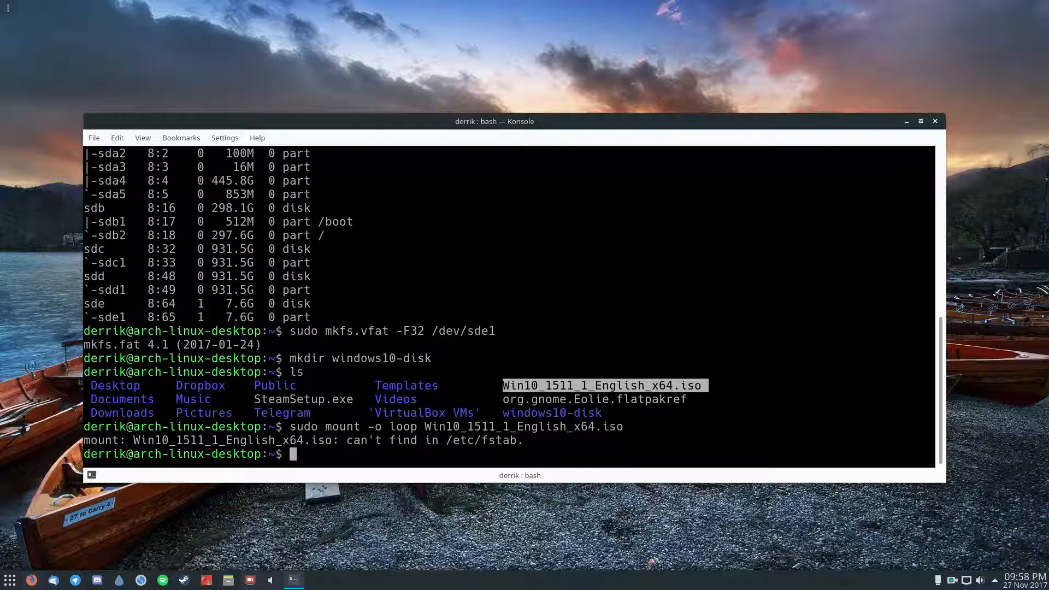
{"action": "type", "text": "sudo mount -o loop Win10_1511_1_English_x64.iso ~/"}
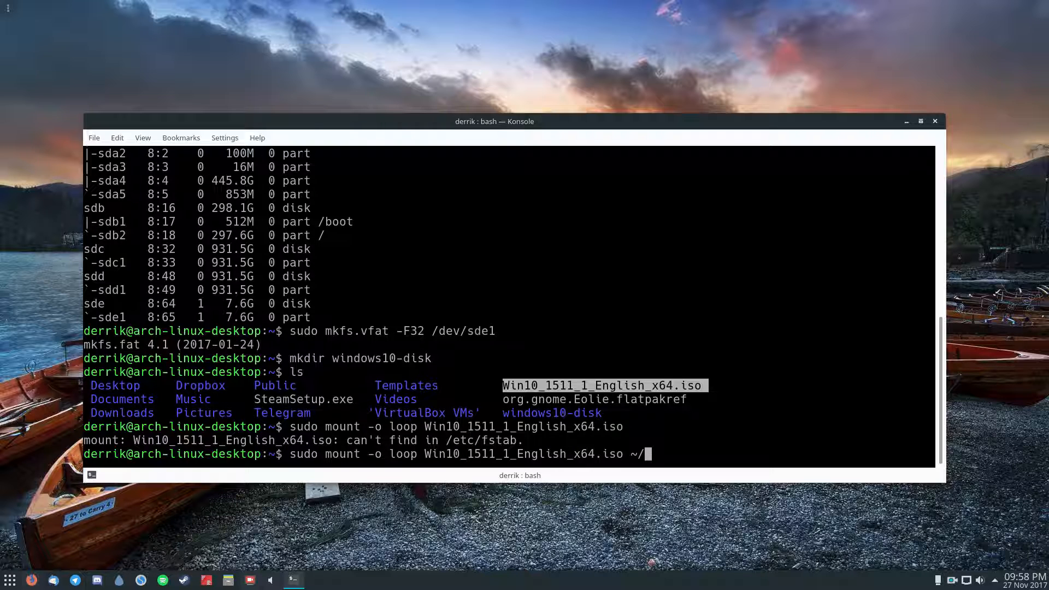
{"action": "type", "text": "windows-"}
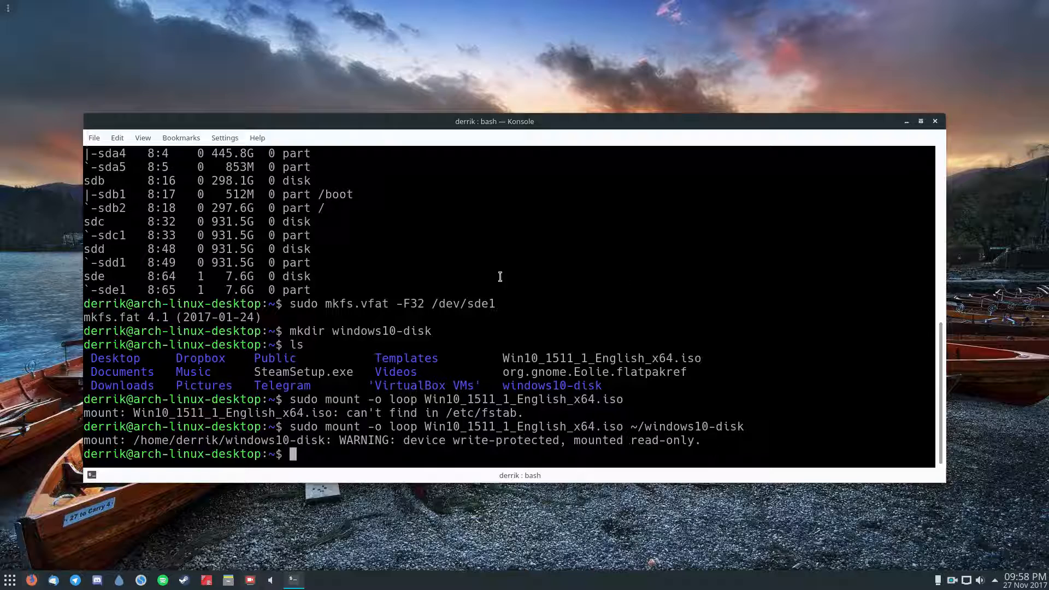
Step: Copy everything from the Loop Device and paste it onto the 7.5 GiB removable drive
{"action": "left_click", "coordinate": [906, 121]}
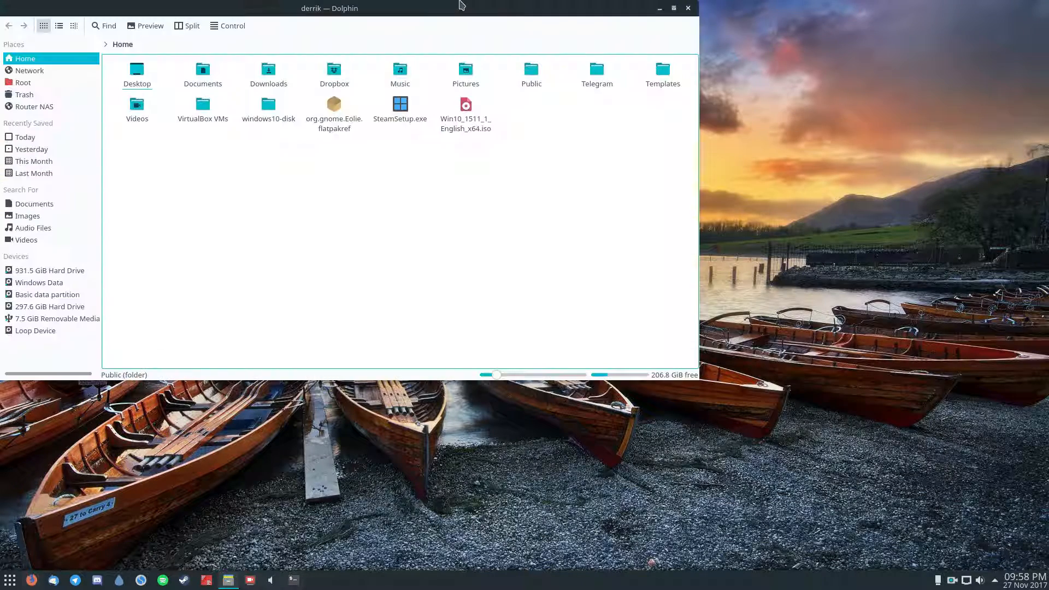
{"action": "left_click_drag", "start_coordinate": [328, 7], "coordinate": [487, 69]}
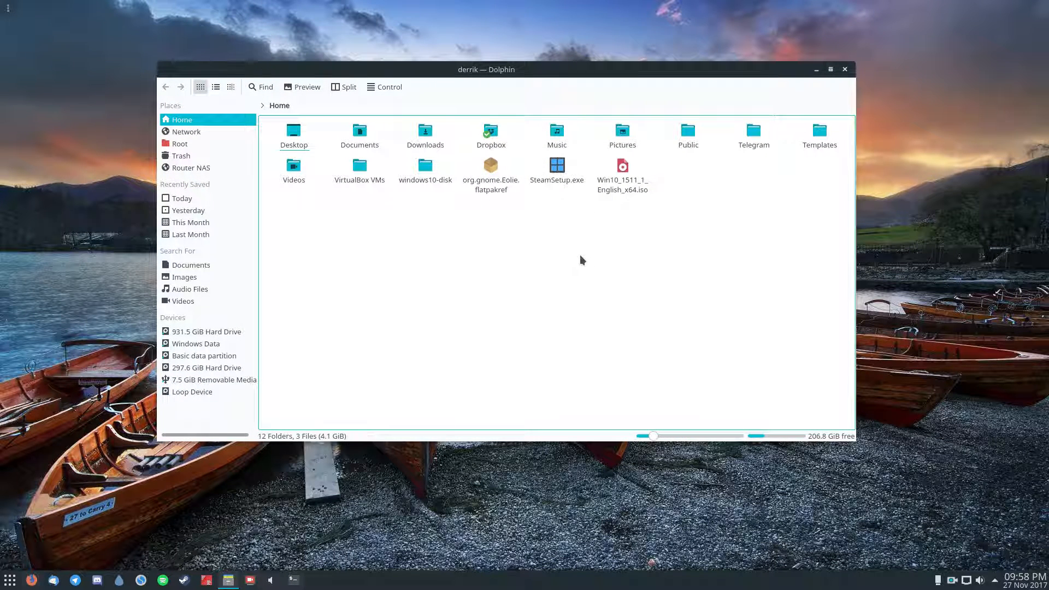
{"action": "left_click", "coordinate": [192, 391]}
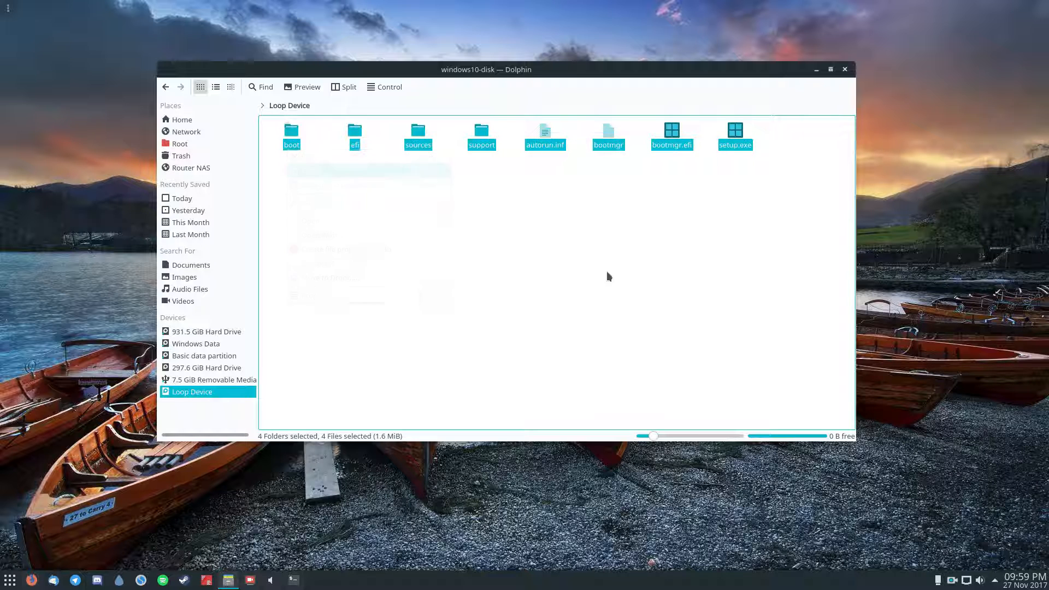
{"action": "left_click", "coordinate": [210, 379]}
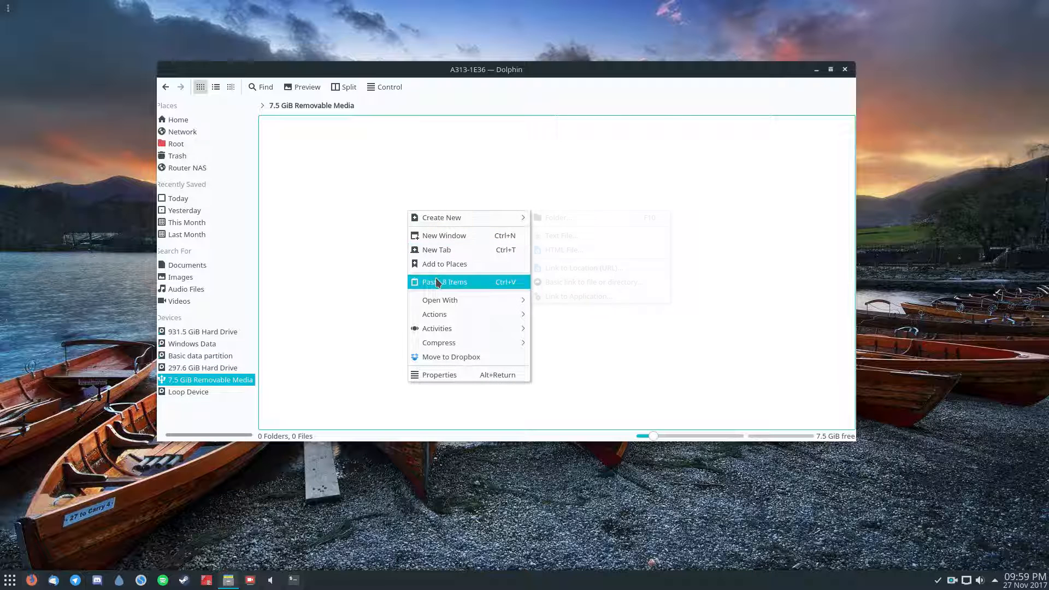
{"action": "left_click", "coordinate": [446, 280]}
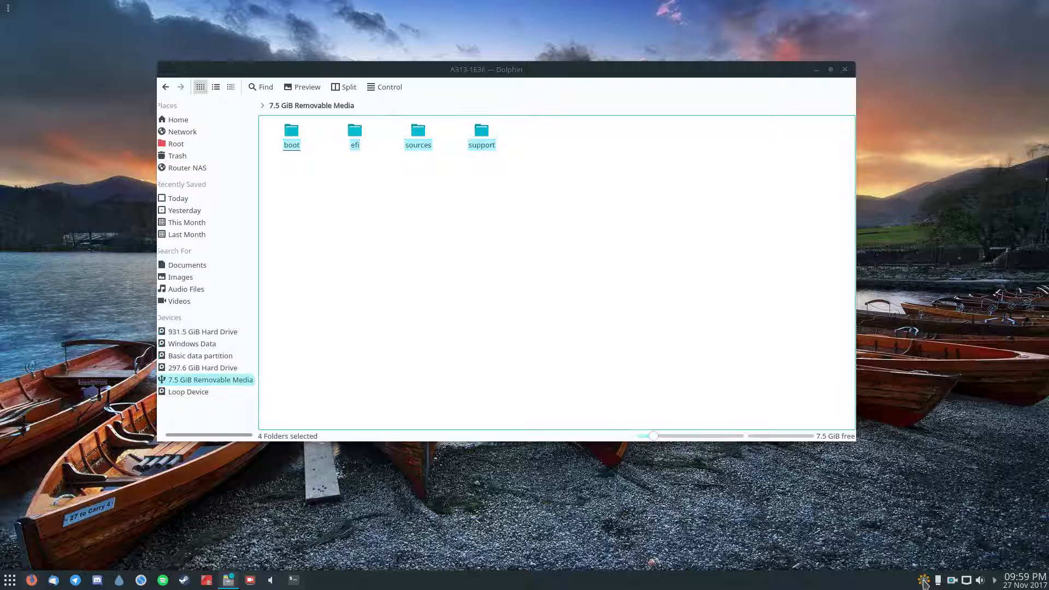
Step: View the boot.wim copy progress in notifications, then bring Konsole back to the front
{"action": "left_click", "coordinate": [924, 580]}
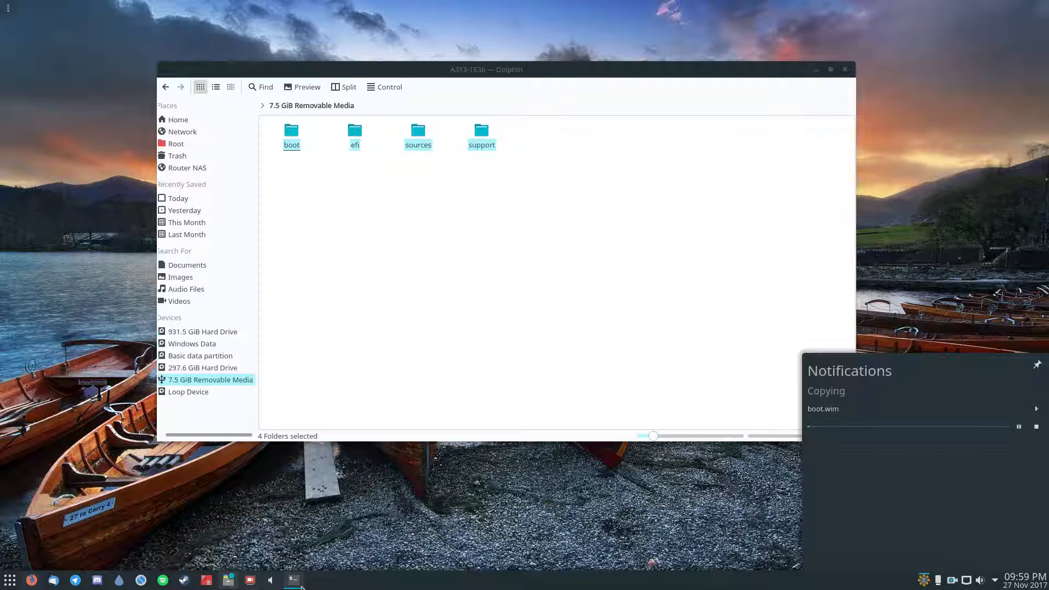
{"action": "left_click", "coordinate": [293, 579]}
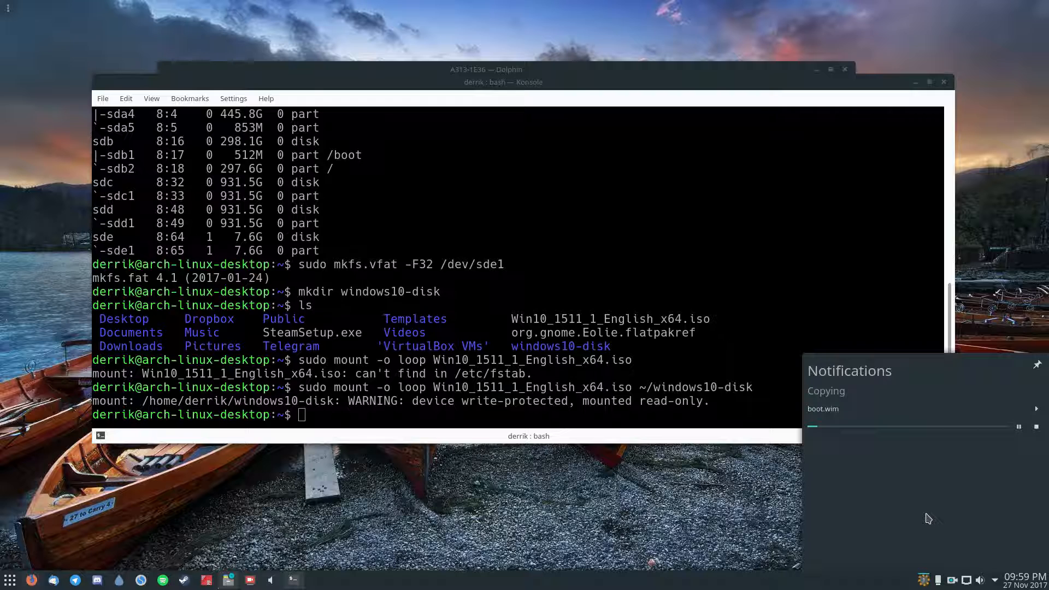
{"action": "mouse_move", "coordinate": [508, 94]}
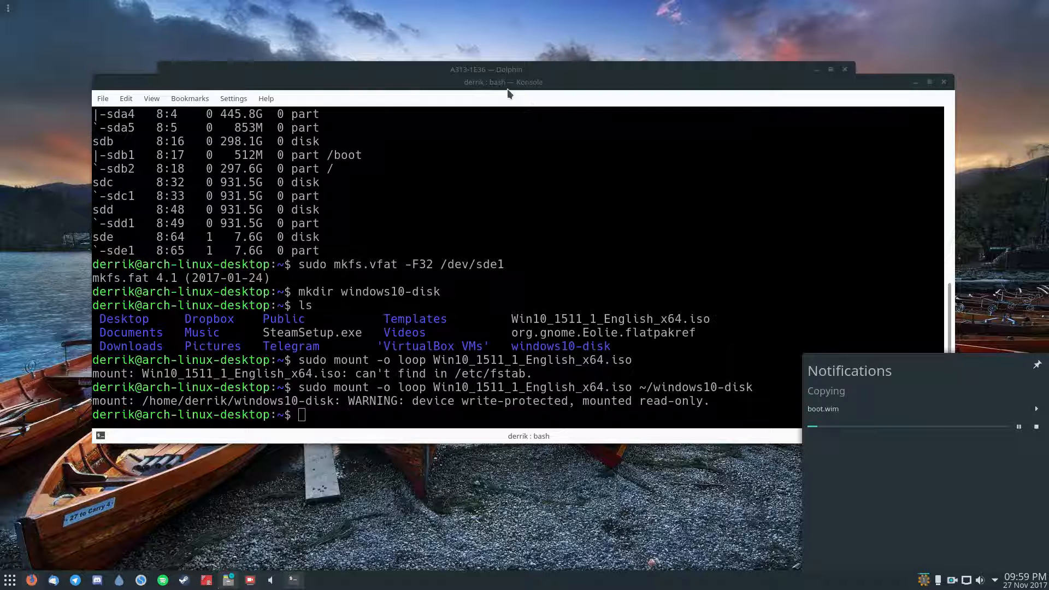